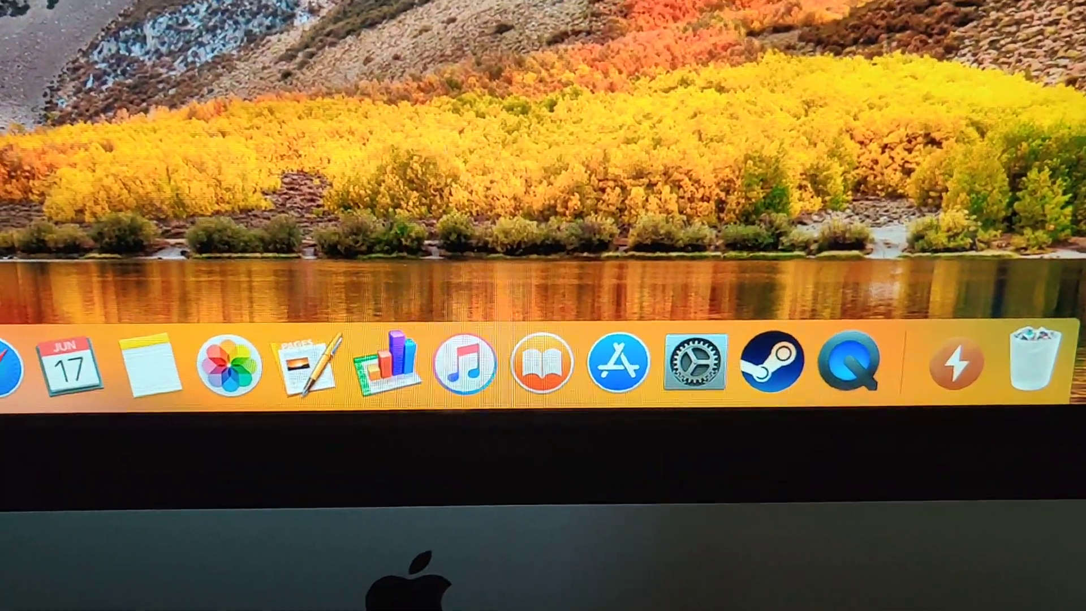
pyautogui.moveTo(784, 382)
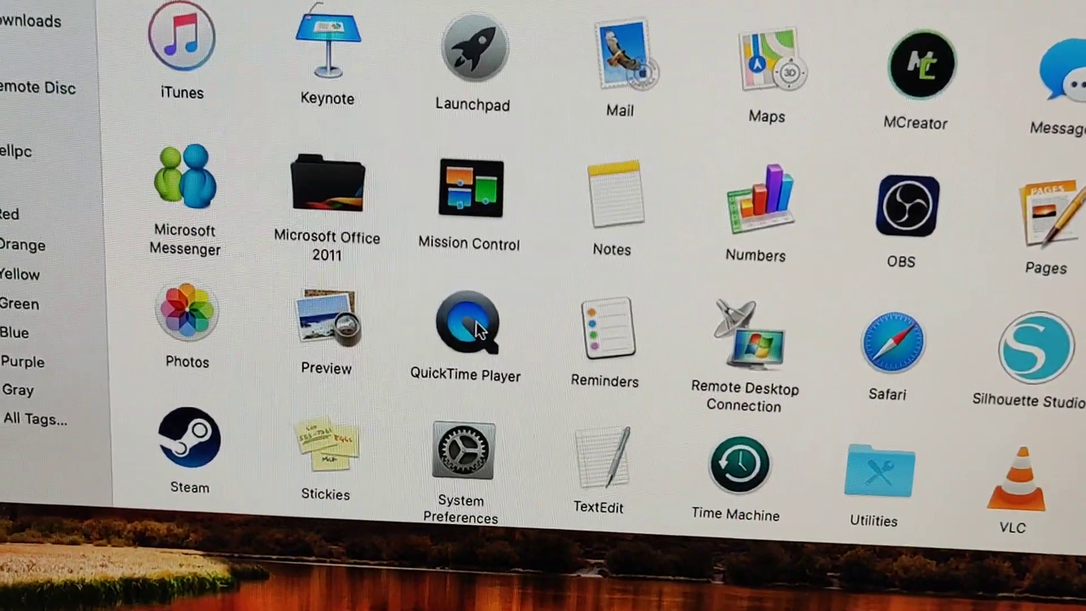
# - Launch QuickTime Player from the Finder Applications window
pyautogui.click(467, 325)
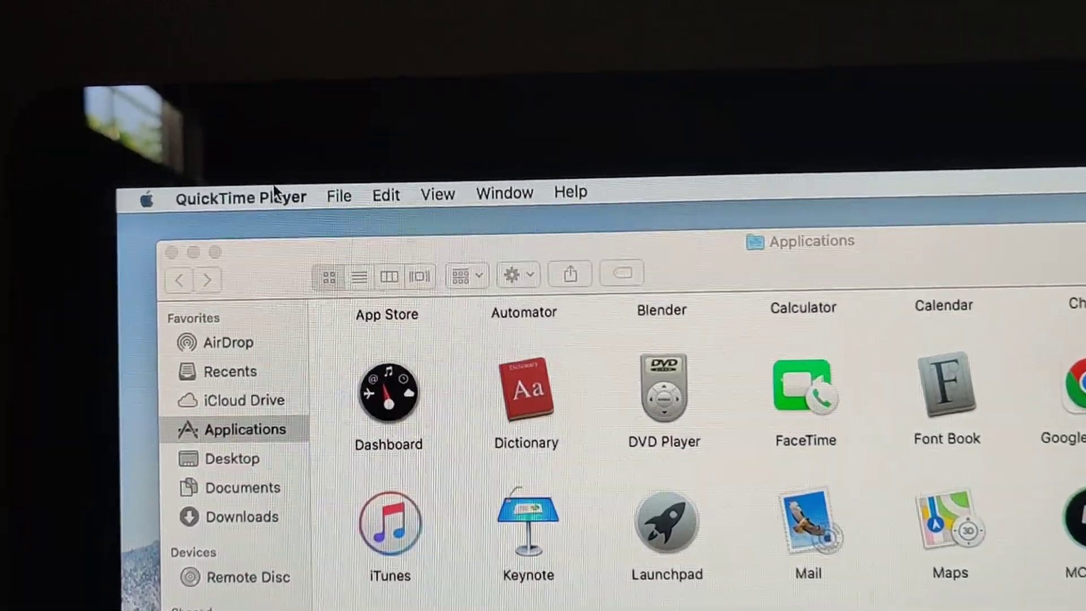
# - Start a New Movie Recording session from the File menu
pyautogui.click(241, 197)
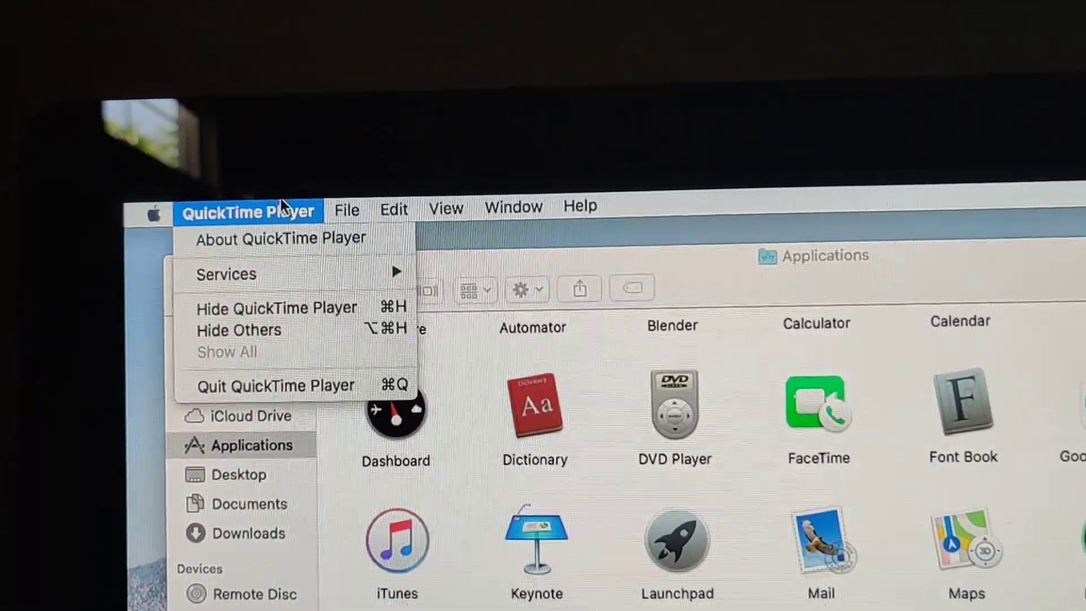
pyautogui.click(336, 213)
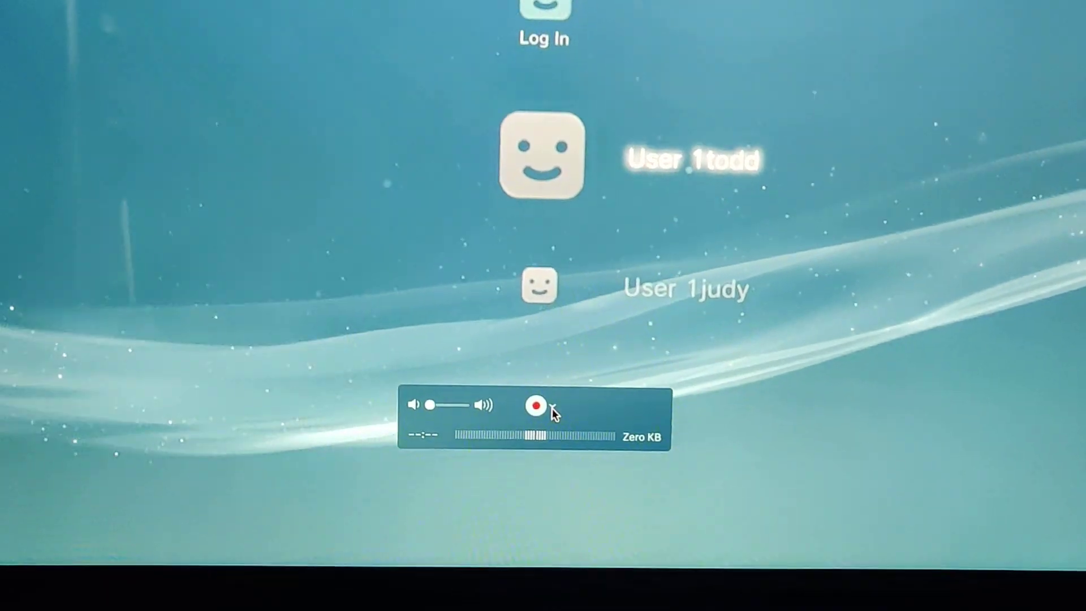
# - Select USB Digital Audio as the recording microphone alongside the USB Video camera
pyautogui.click(550, 407)
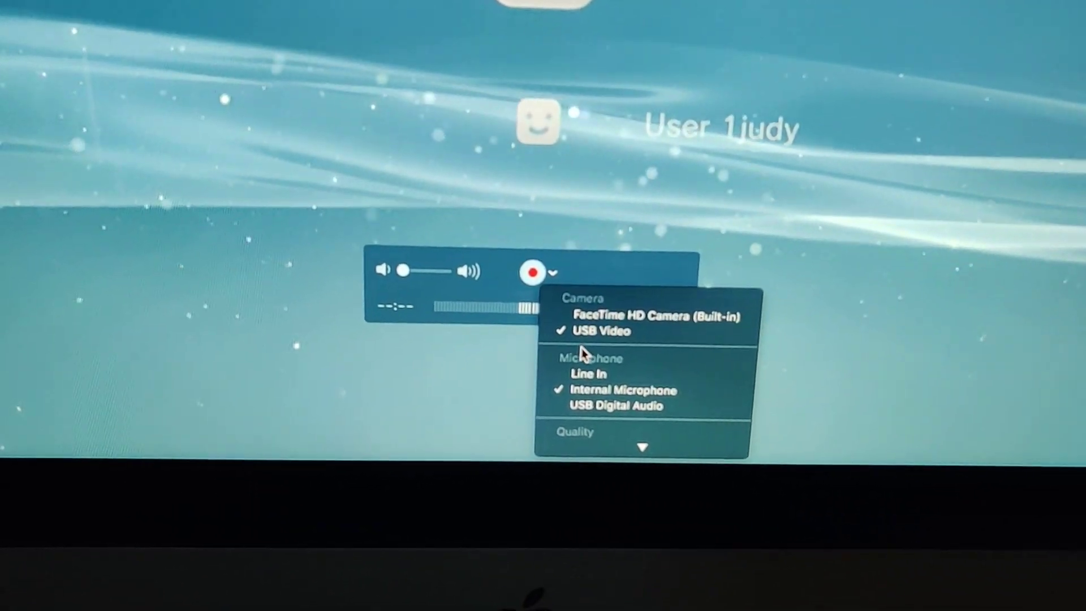
pyautogui.moveTo(597, 402)
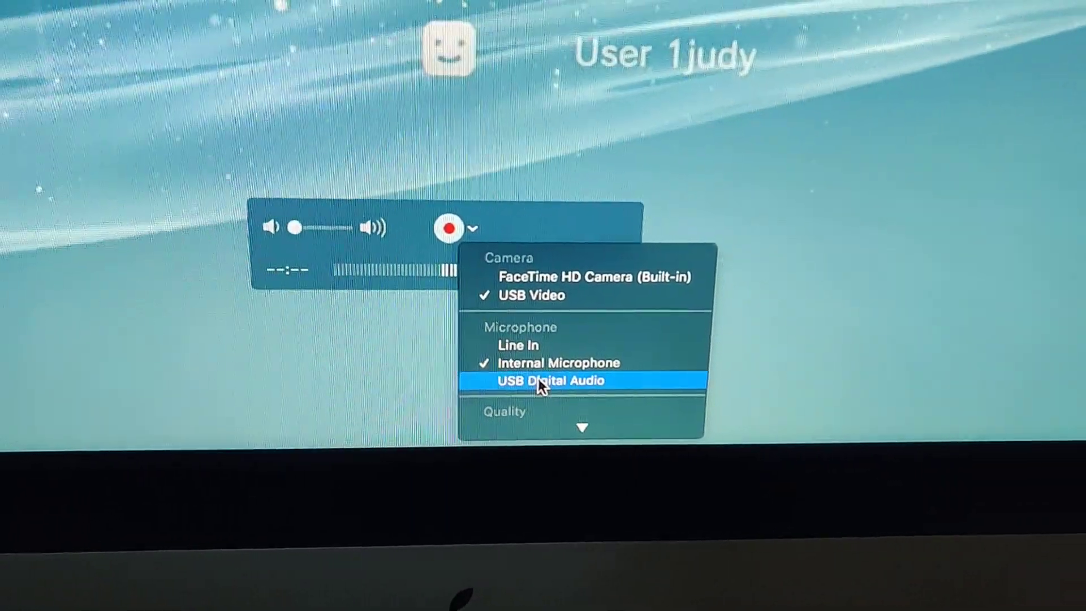
pyautogui.click(551, 381)
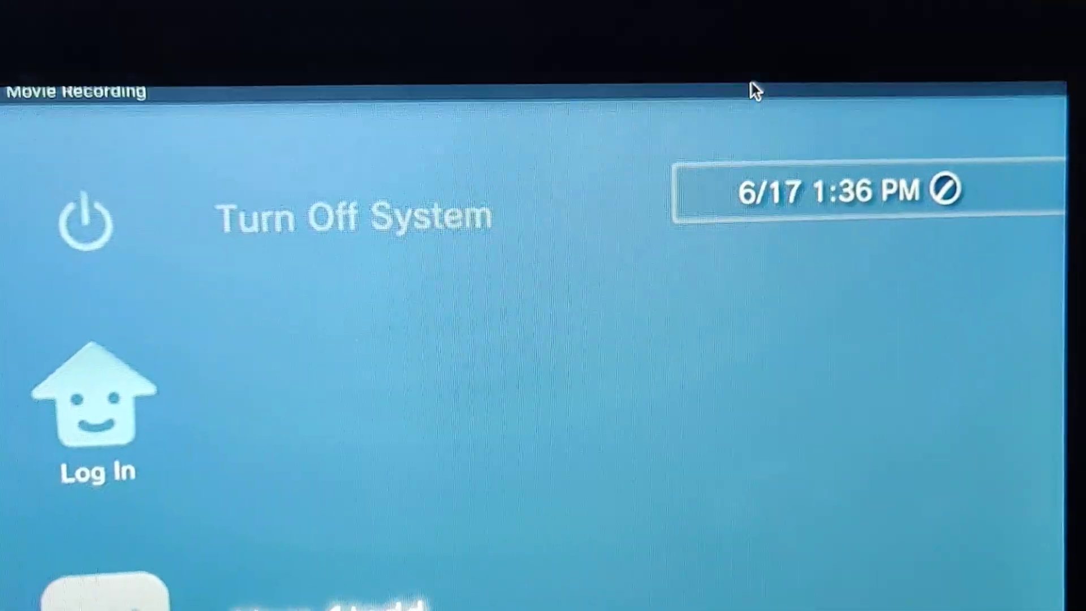
# - Check the available Wi-Fi networks, then show the system volume slider
pyautogui.click(712, 68)
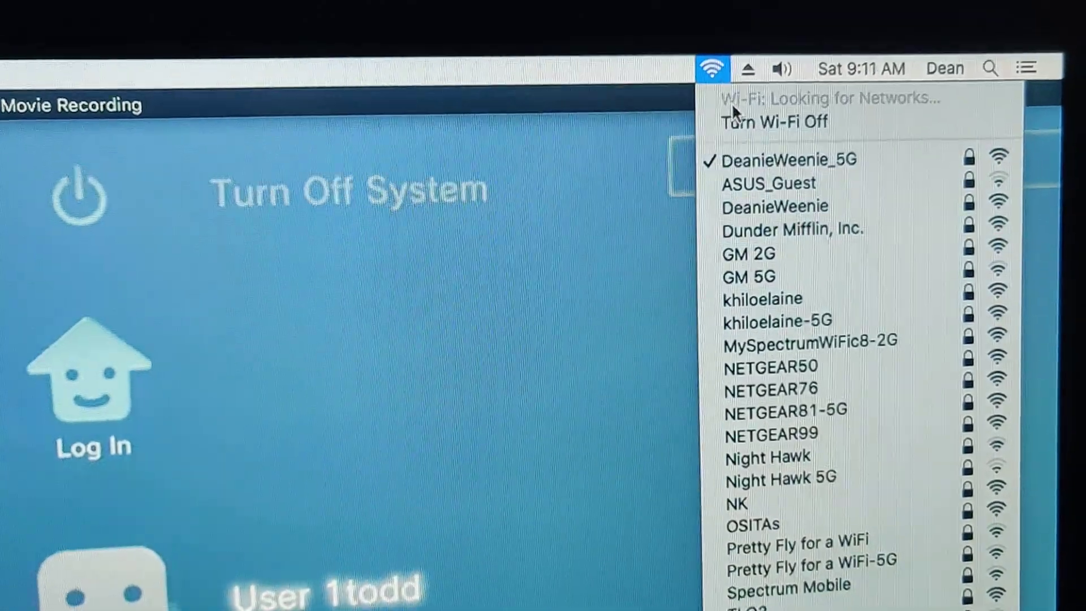
pyautogui.click(785, 68)
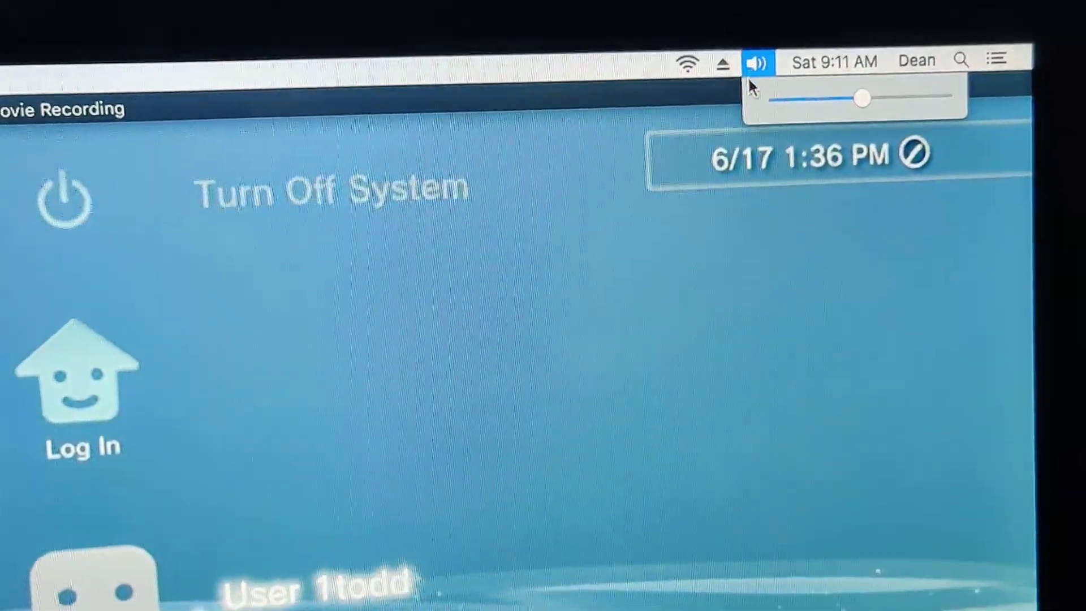